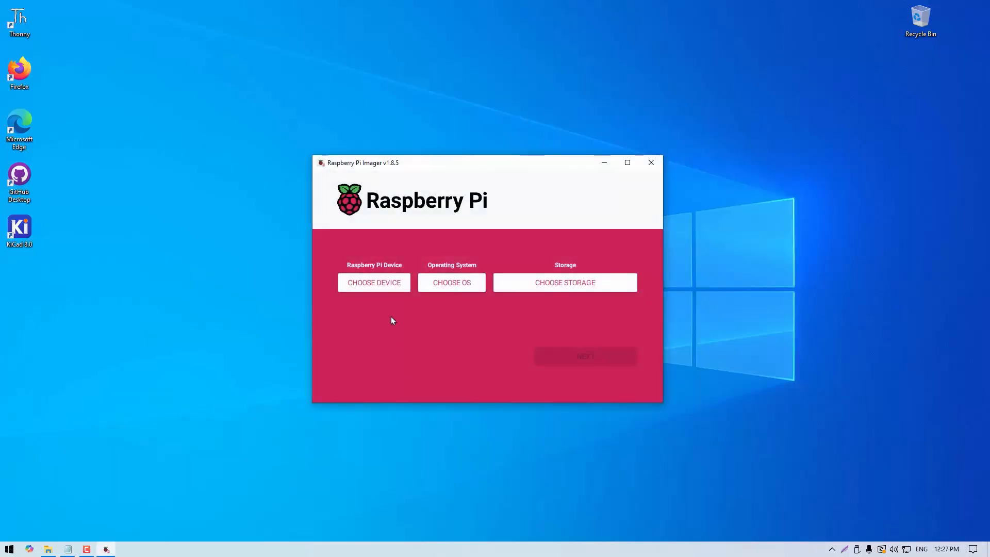
- Write the OS to the SanDisk Cruzer Blade without customisation, confirming the erase
left_click(374, 282)
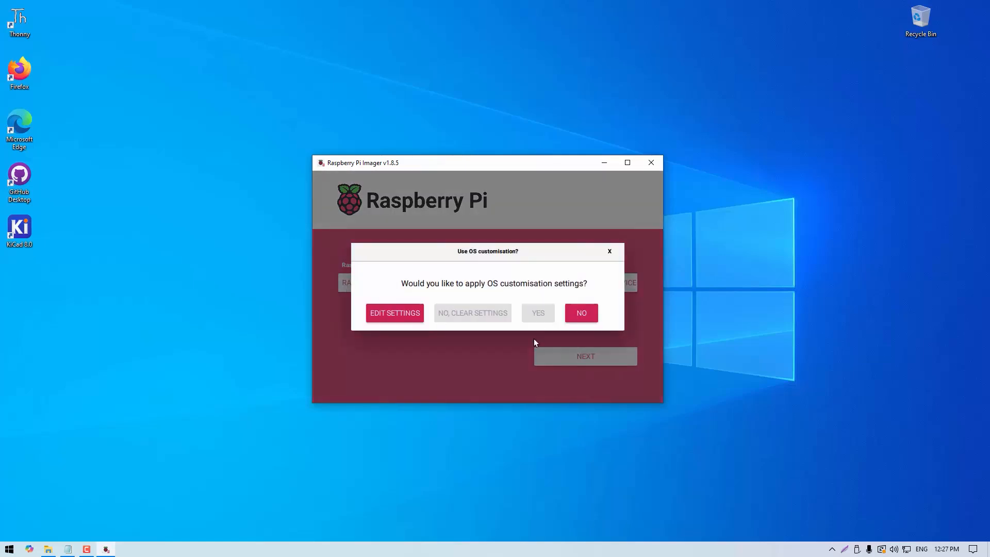
left_click(579, 313)
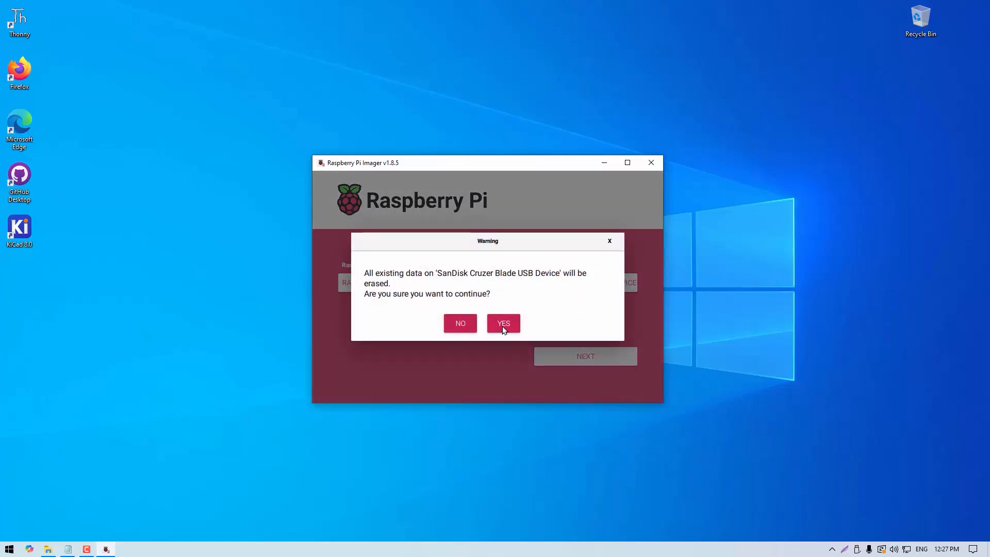
left_click(503, 323)
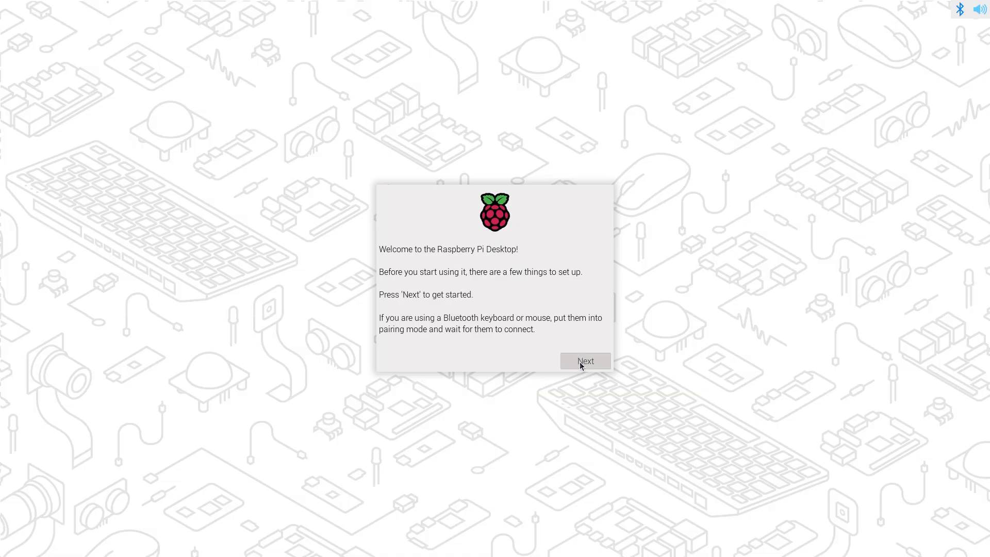
- Accept Australia/NSW location, create the user, enter the WiFi password and keep Chromium
left_click(584, 360)
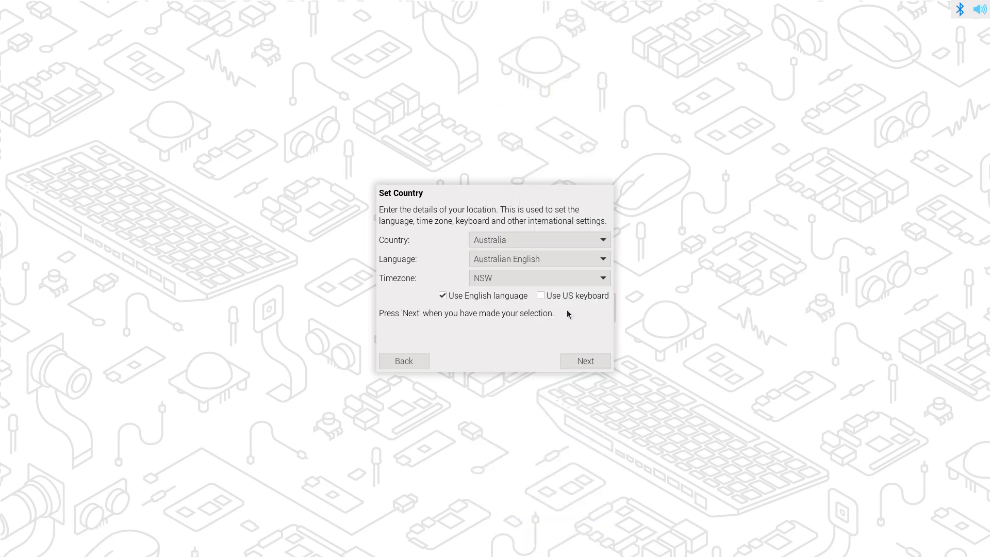
left_click(584, 361)
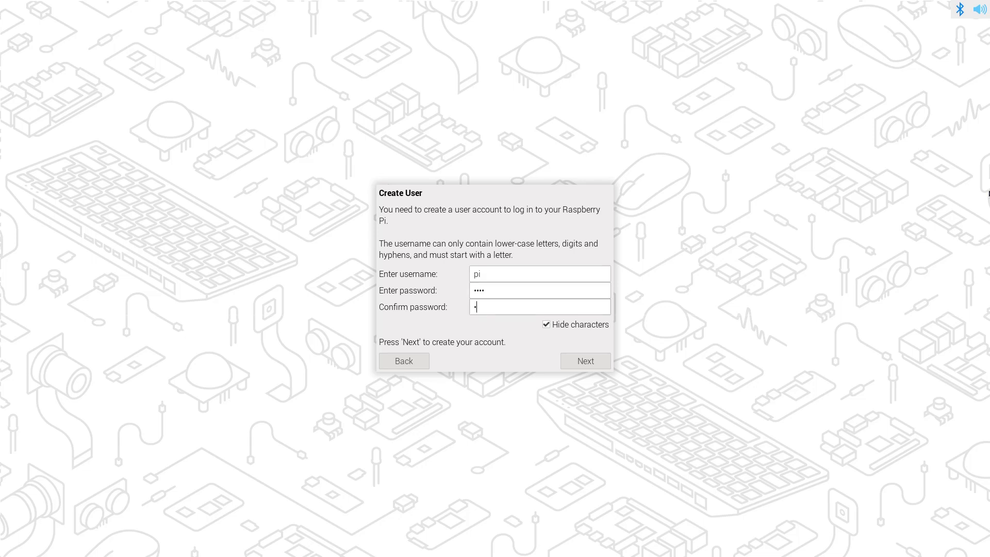
left_click(584, 360)
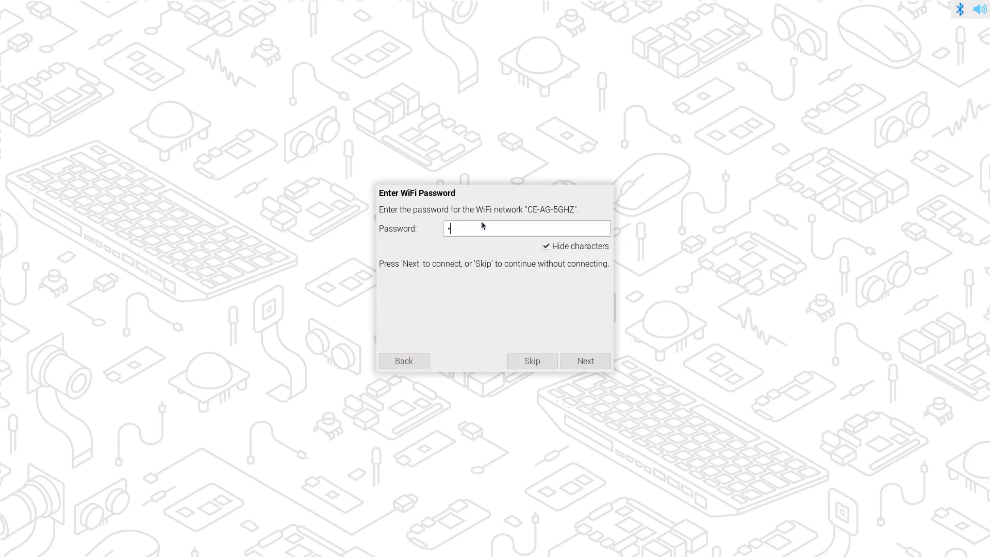
left_click(584, 360)
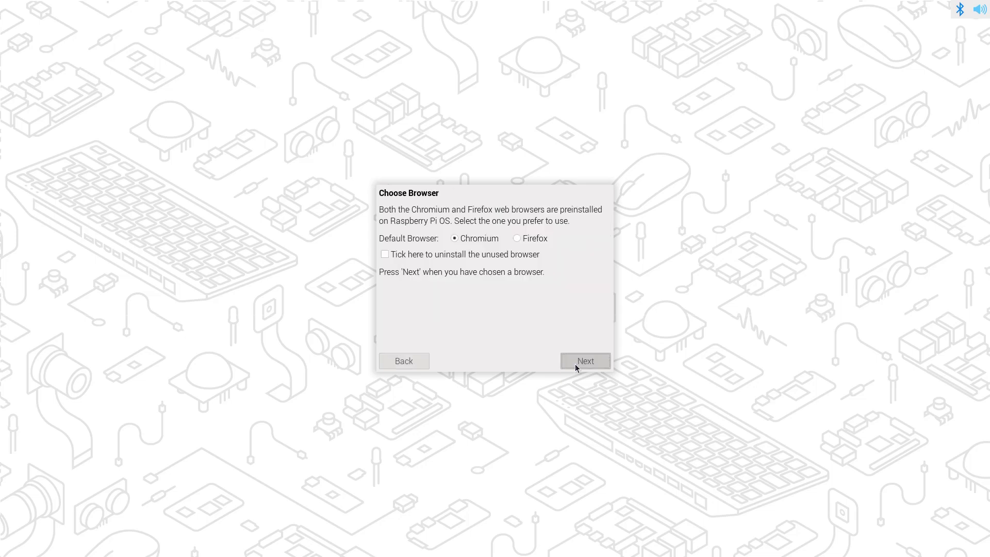
left_click(584, 360)
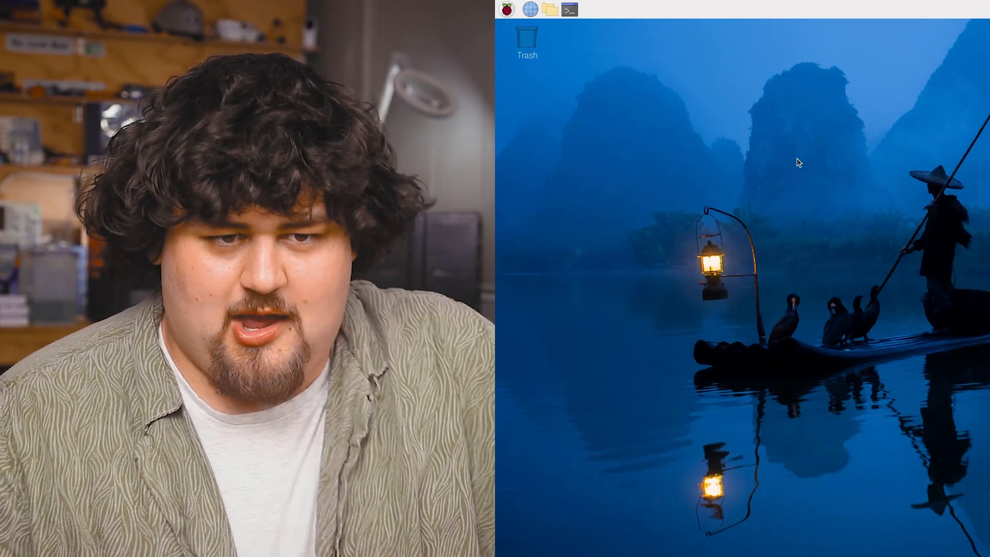
- Run apt update, install steamlink, and launch it once to copy its udev rules
left_click(569, 9)
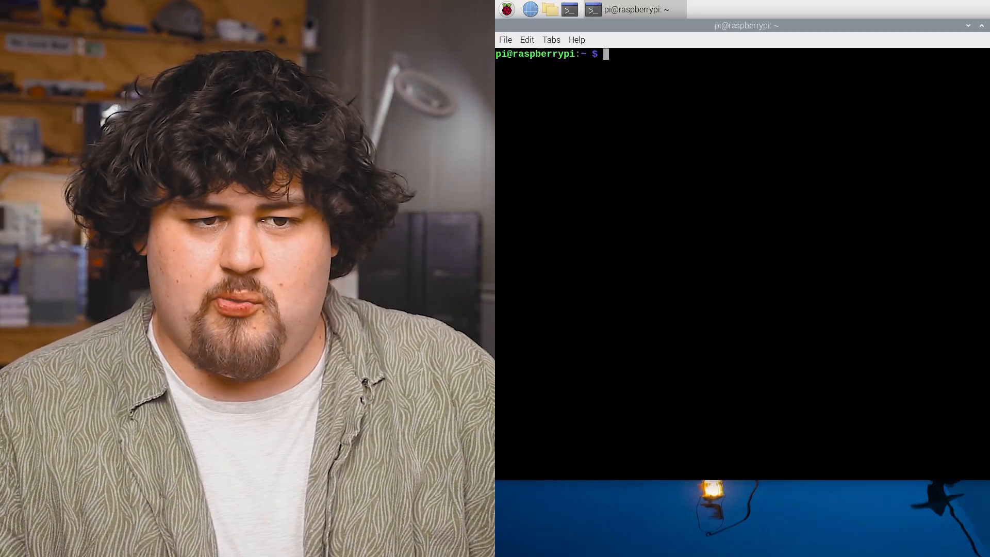
type("sudo apt update")
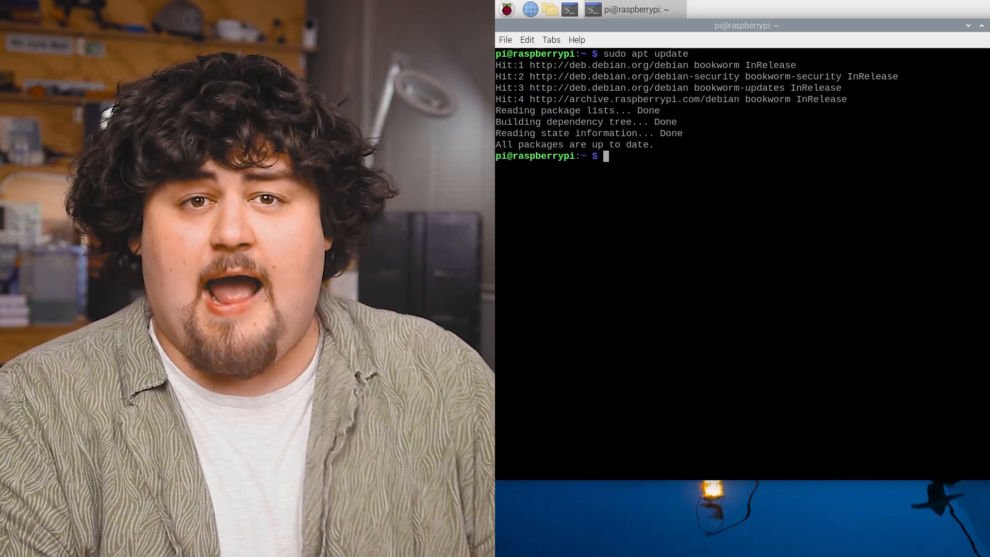
type("sudo apt install steamlink")
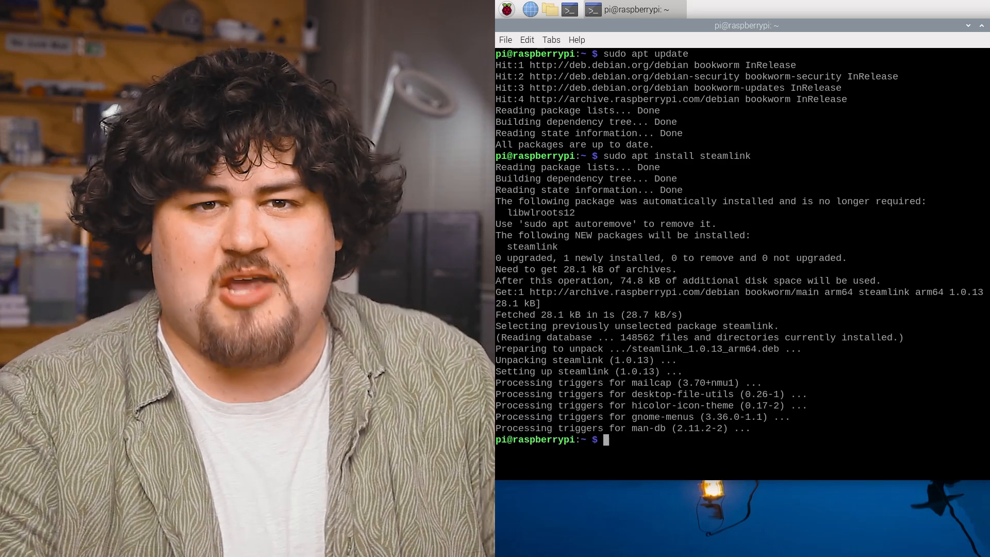
type("steamlink")
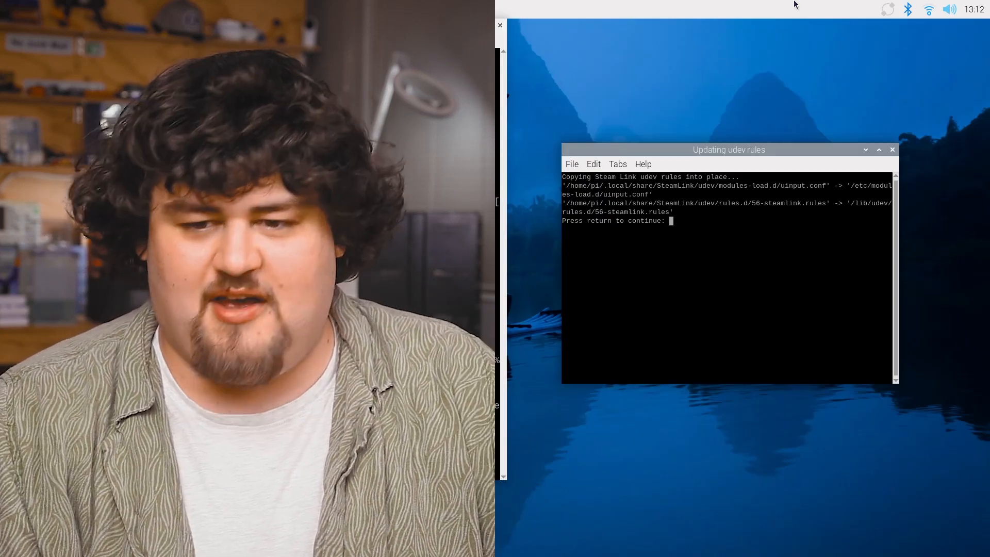
key("Return")
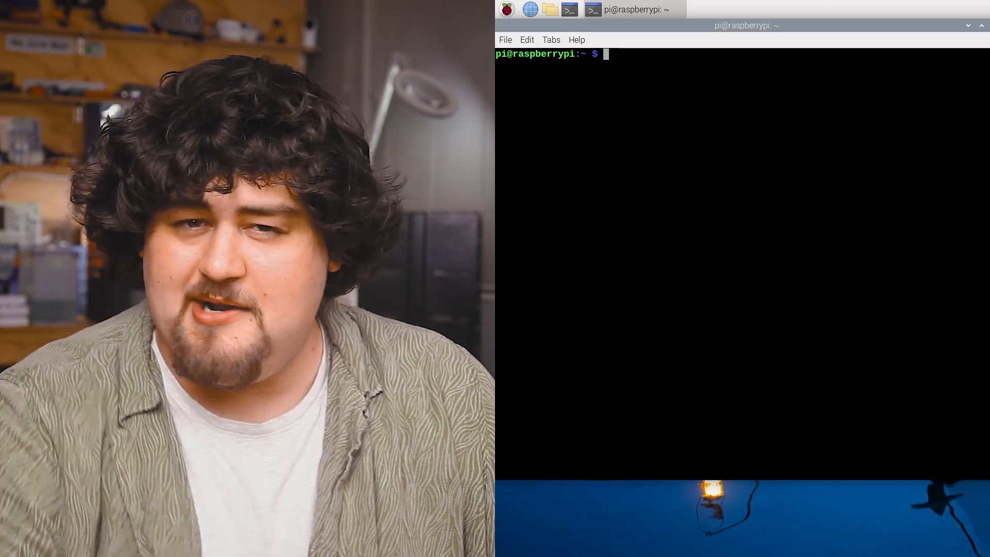
- Write run_steamlink.sh with 'sleep 4' and 'steamlink', save it, and chmod +x it
type("nano")
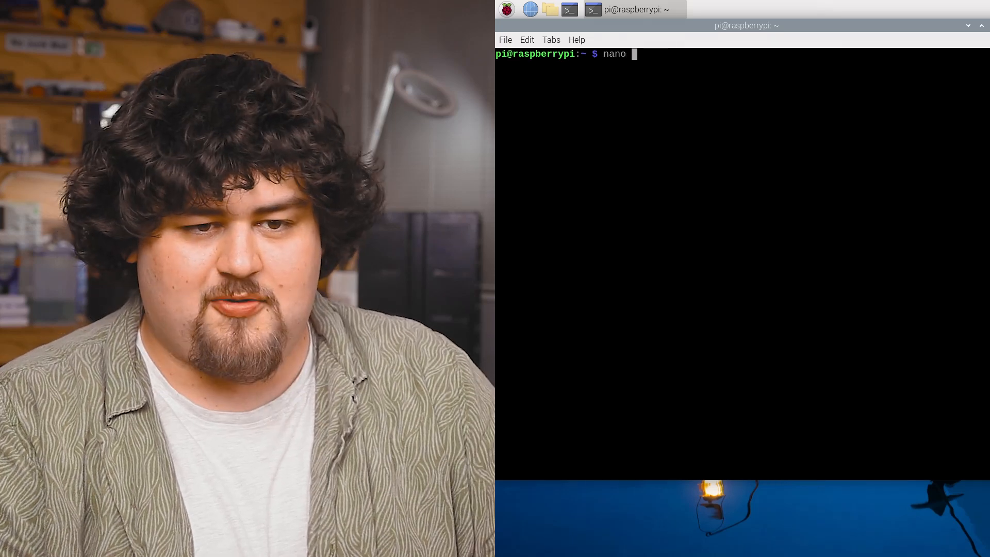
type("run_stea")
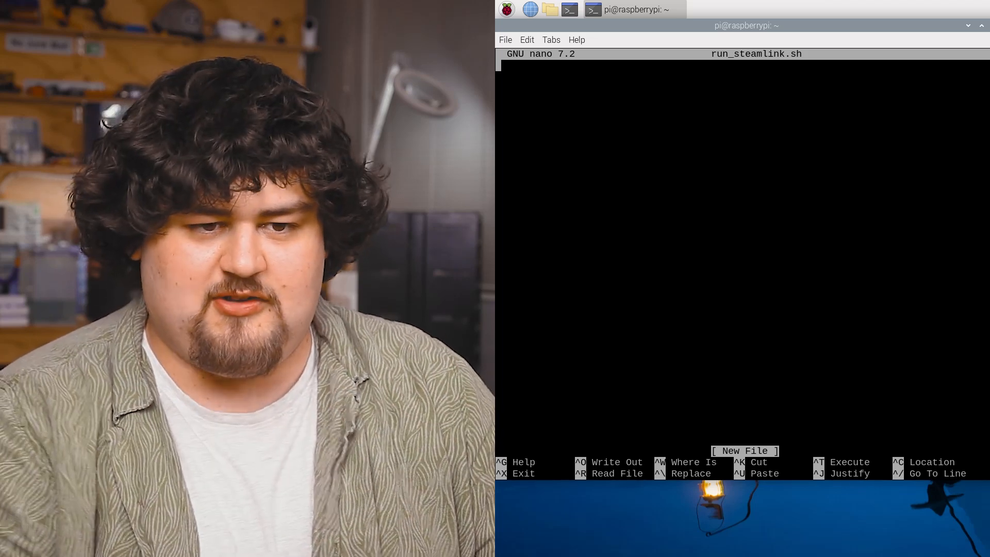
type("sleep")
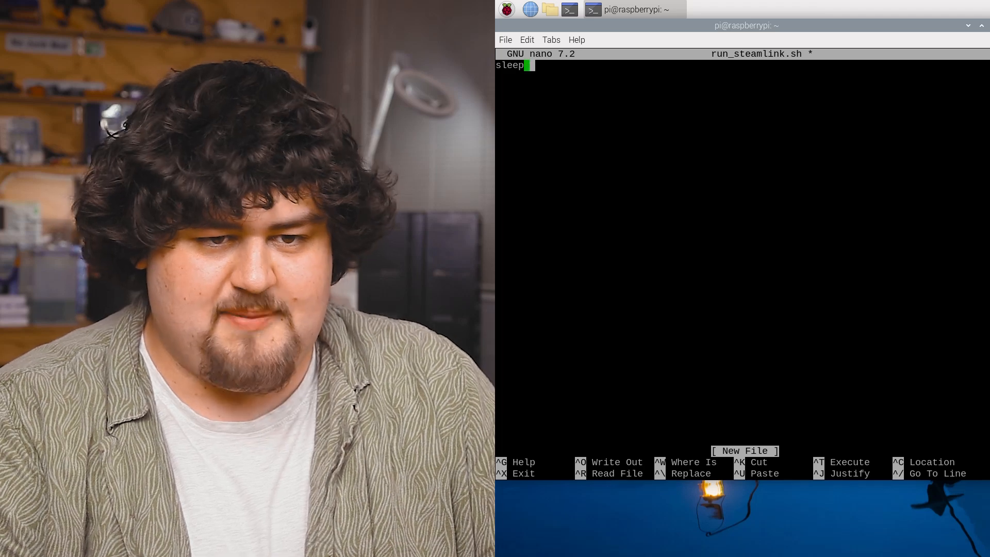
type("4")
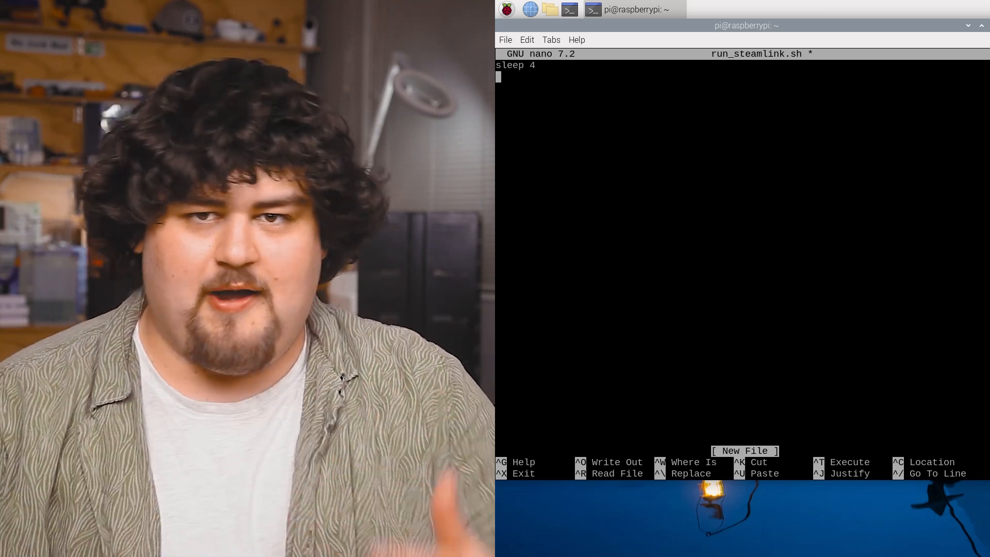
type("steamlink")
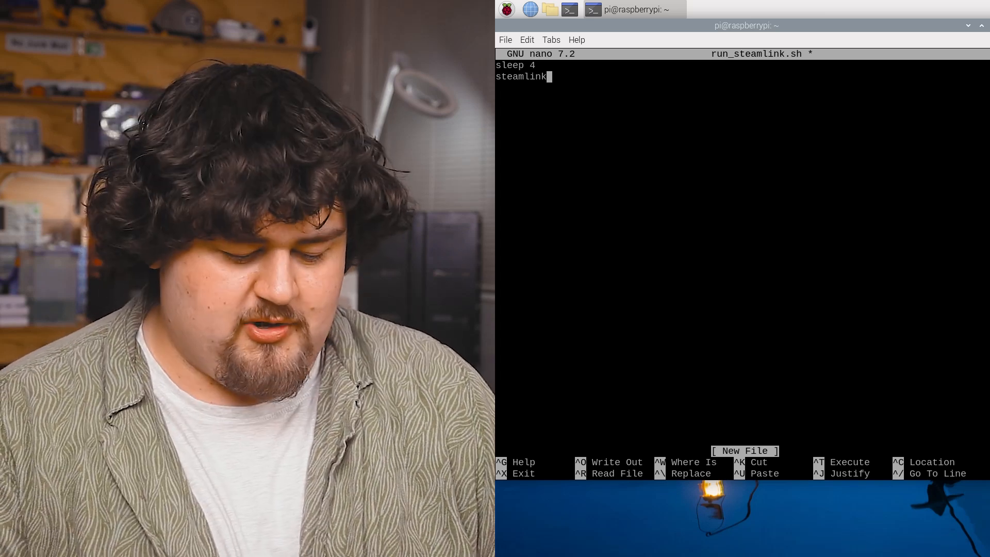
key("ctrl+o")
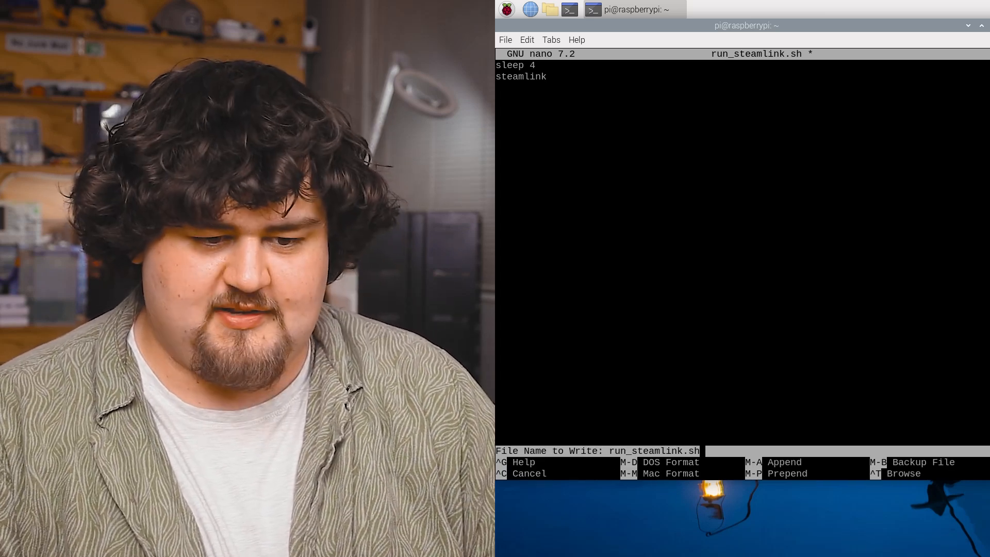
key("Enter")
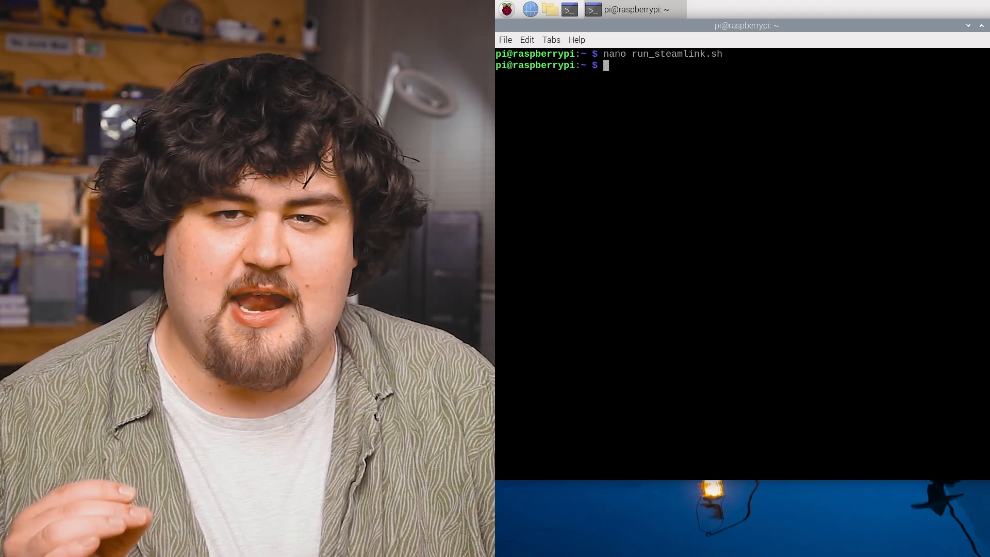
type("sudo chmod")
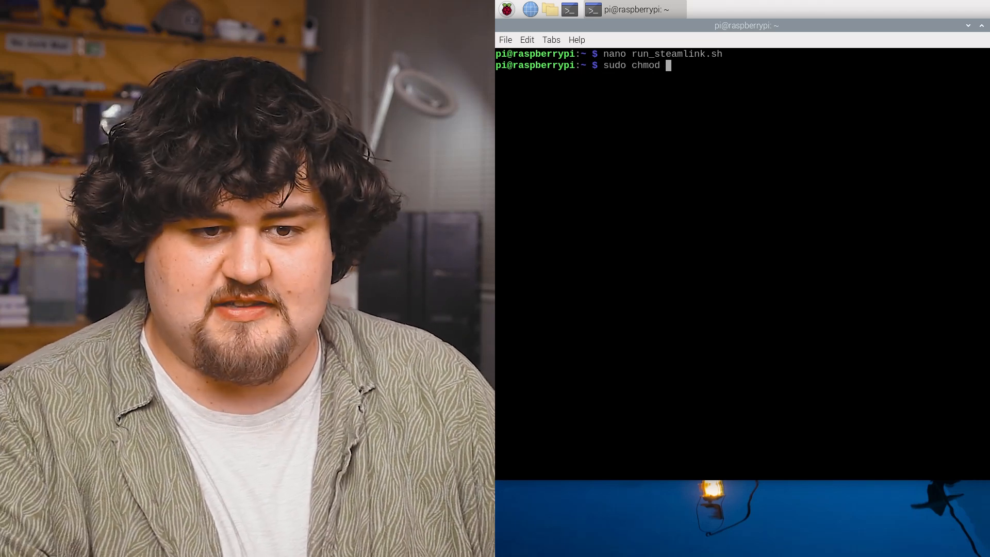
type("+x run_steamlink.sh")
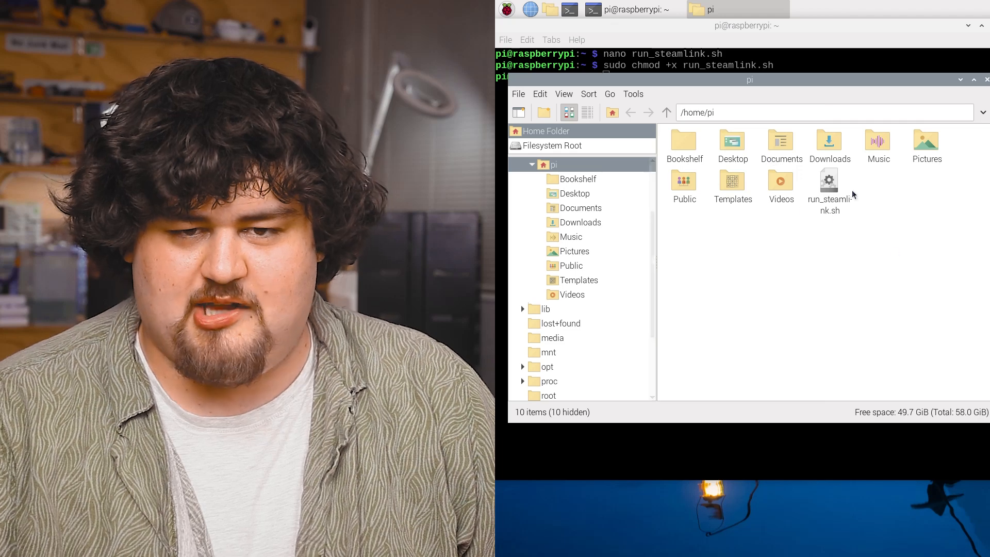
mouse_move(825, 221)
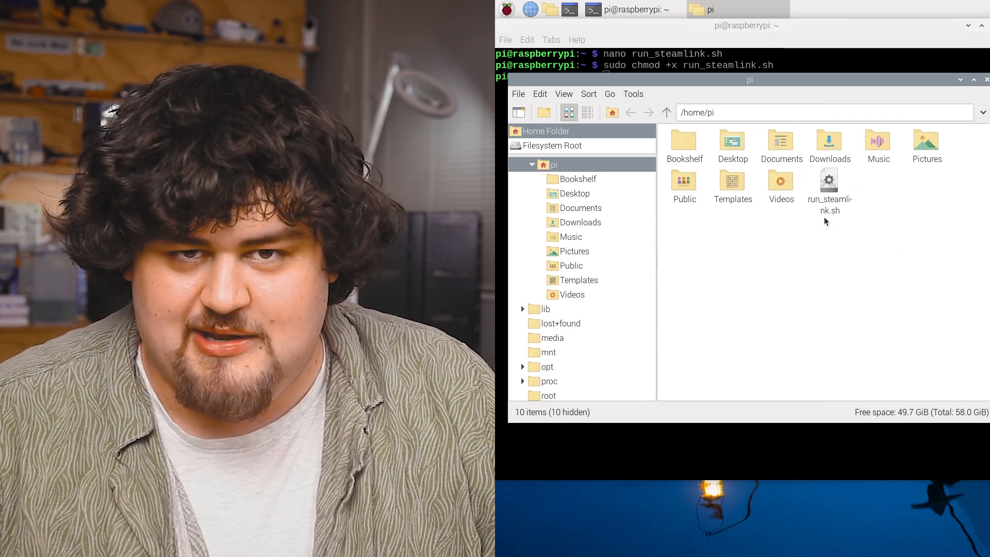
- Execute run_steamlink.sh from the home folder in PCManFM
double_click(829, 179)
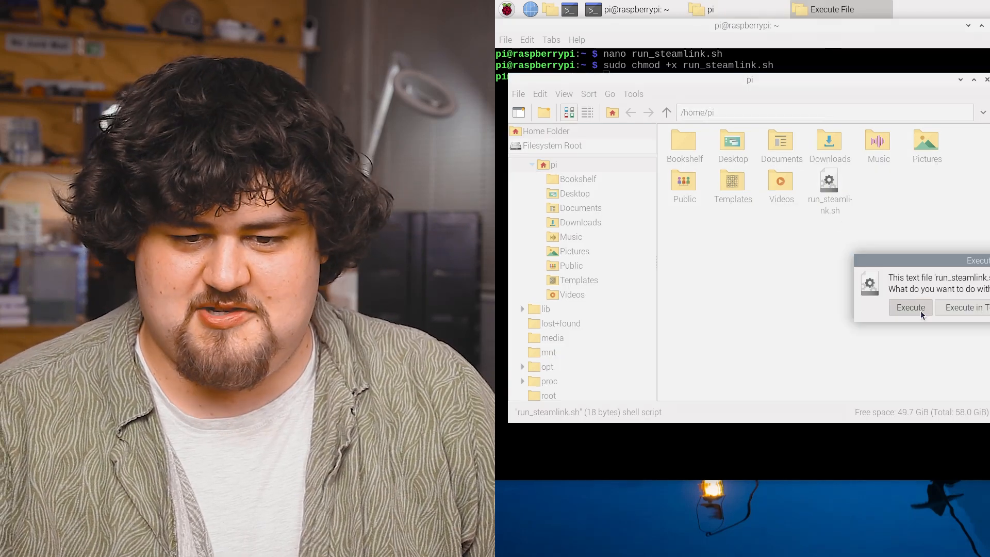
left_click(909, 307)
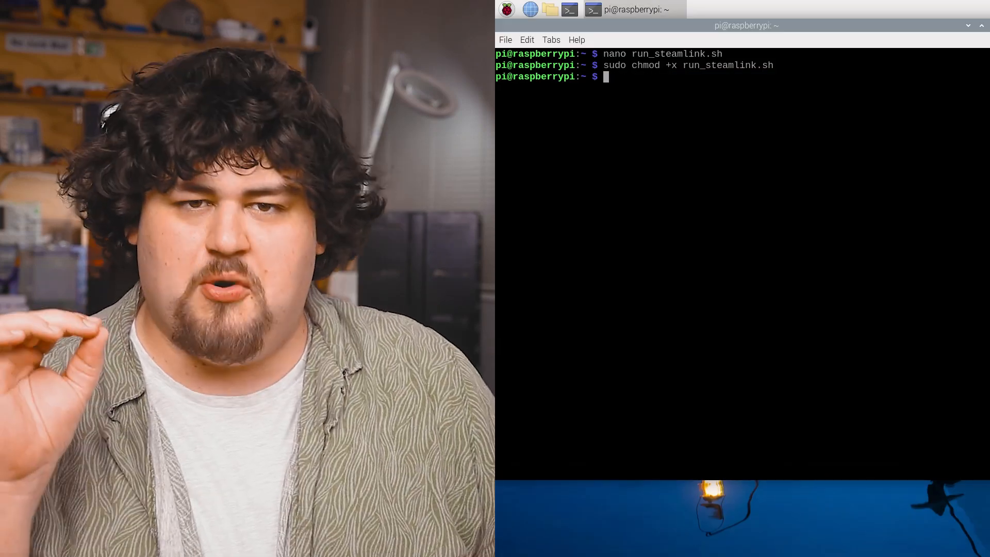
- Append /home/pi/run_steamlink.sh to /etc/xdg/labwc/autostart with sudo nano and save
type("sudo nano")
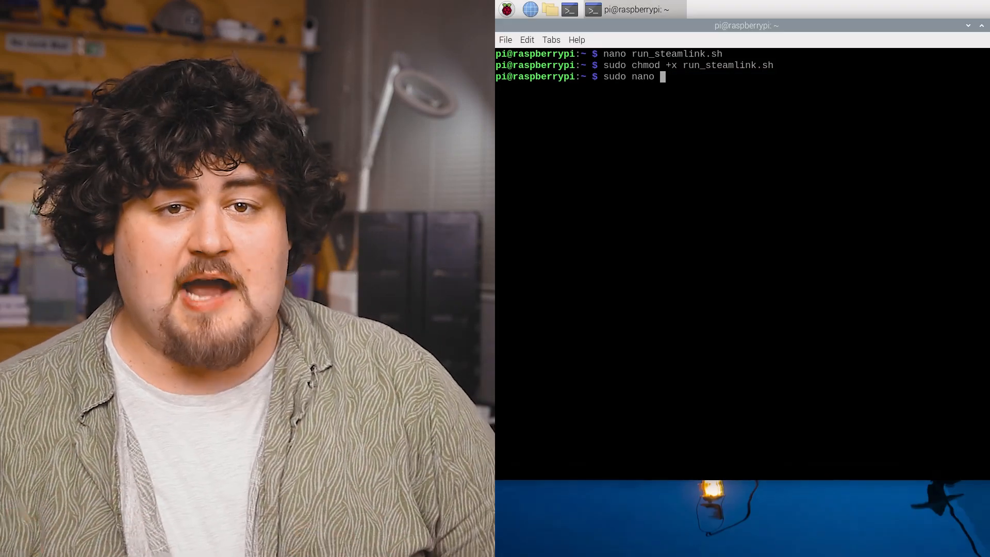
type("/etc/x")
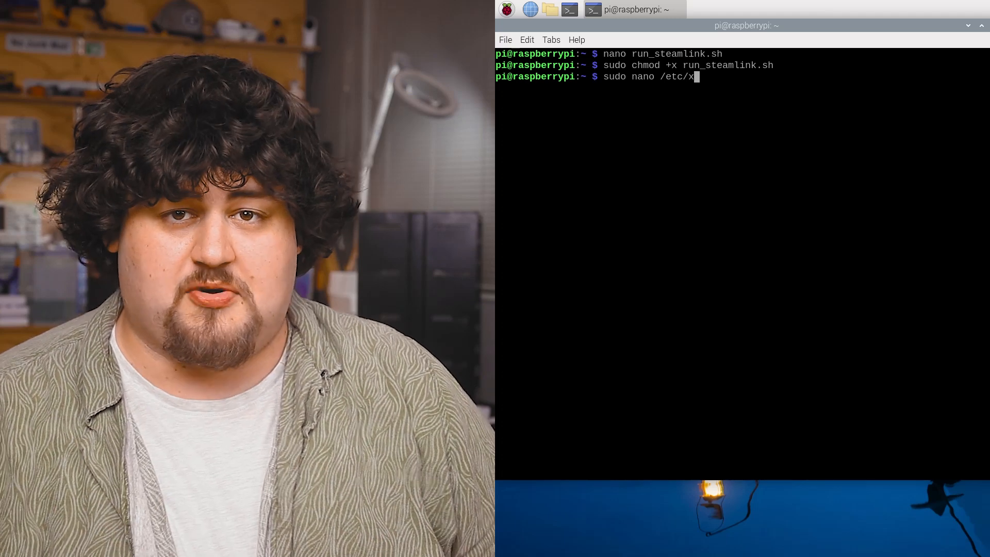
type("dg/")
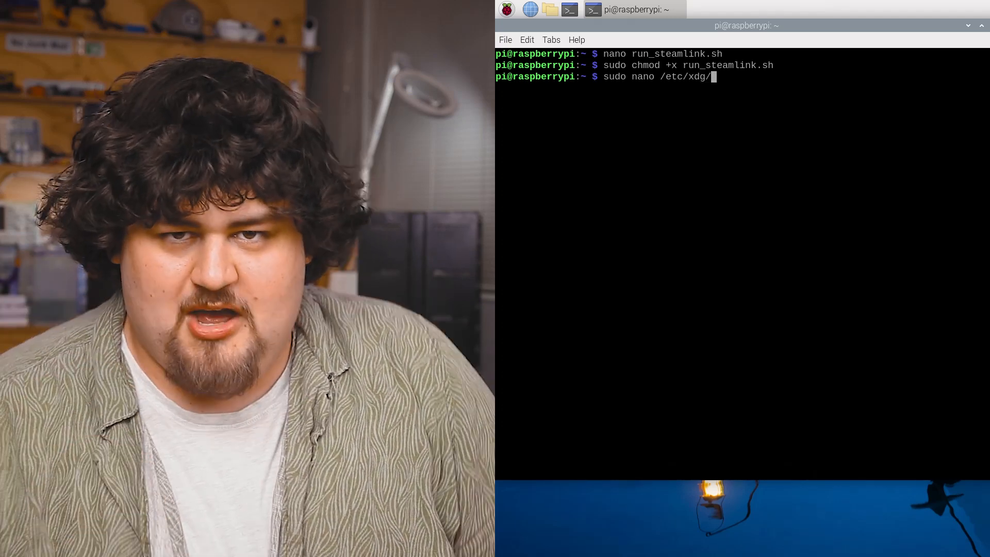
type("labwc")
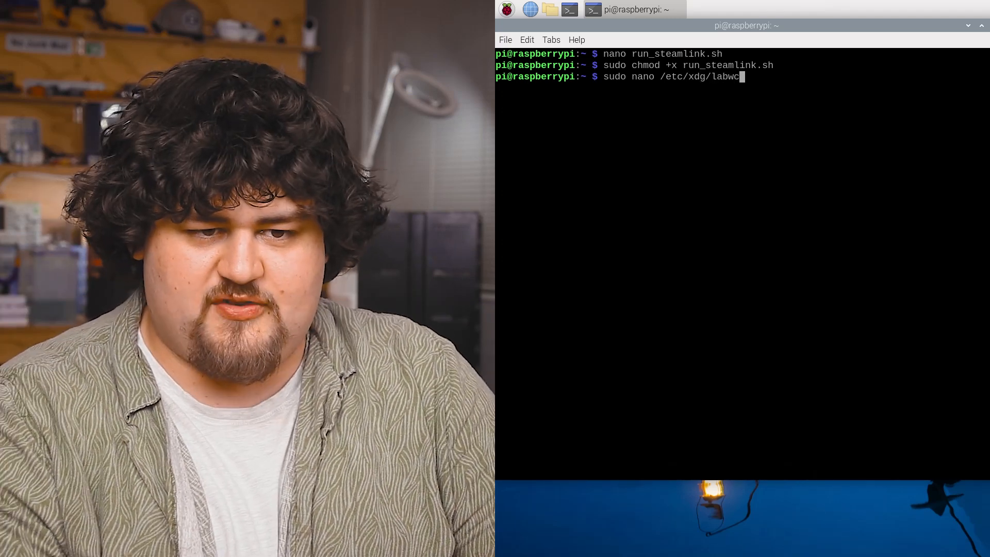
type("autos")
type("/home/pi")
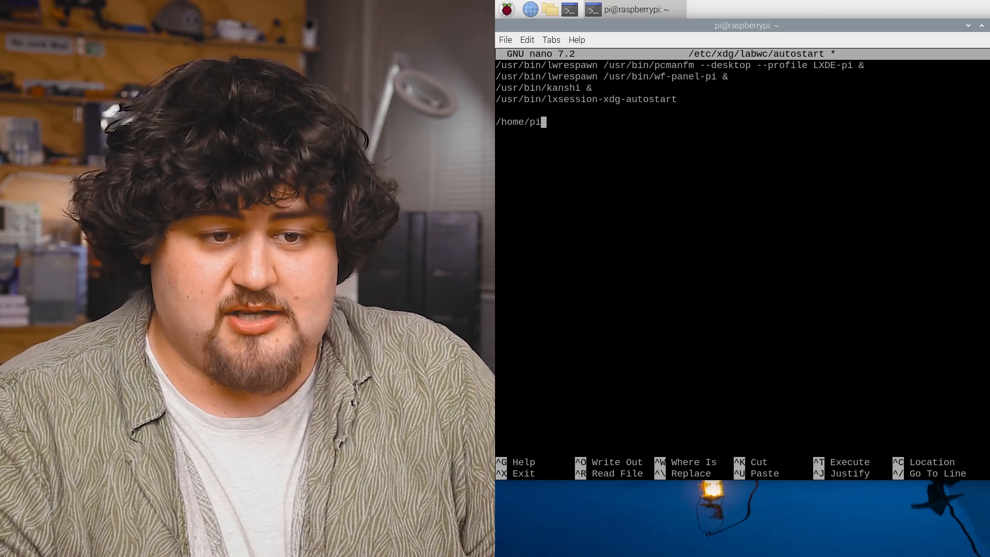
type("run_steaml")
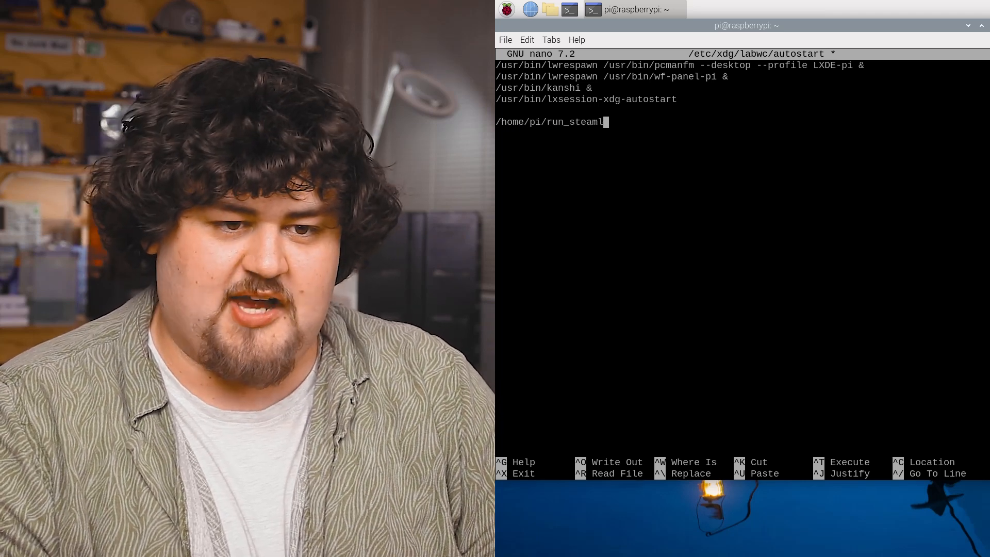
type("ink.sh")
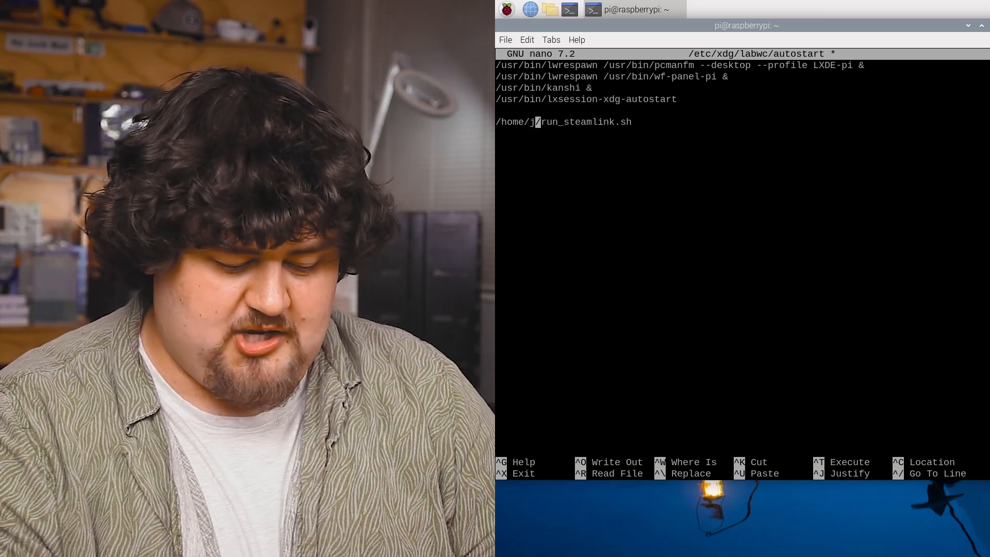
type("eff")
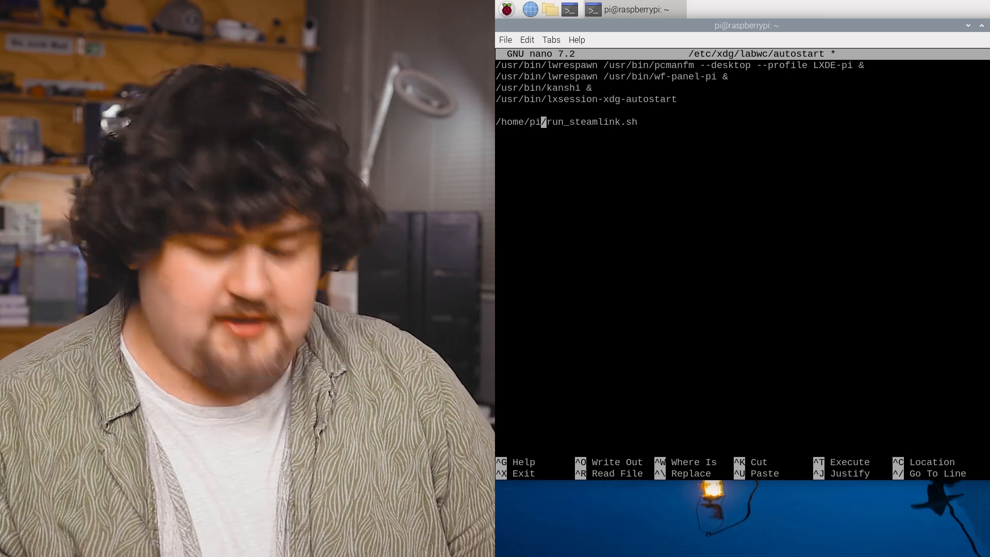
key("ctrl+o")
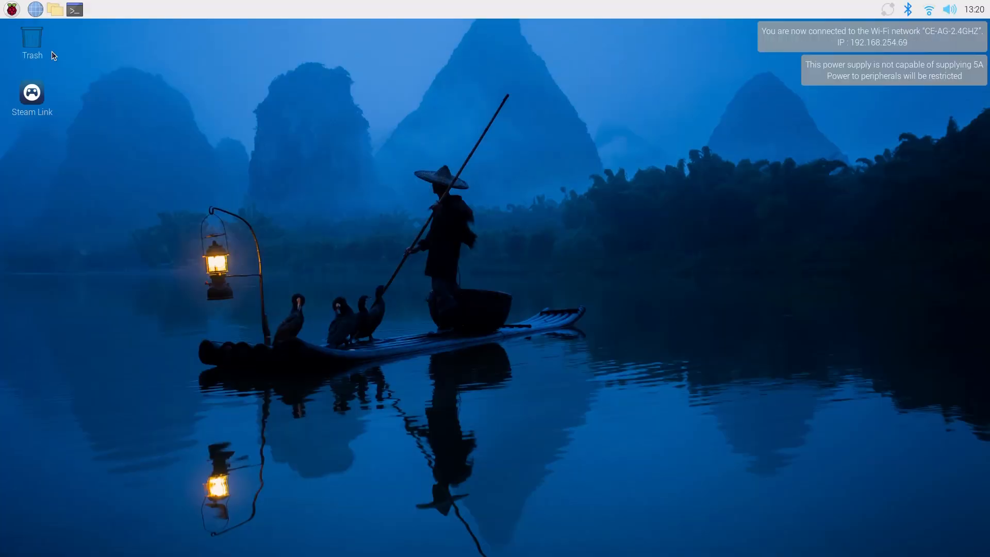
- Launch Steam Link, connect to DESKTOP-VTGMMPV, and open its Computer settings
double_click(31, 92)
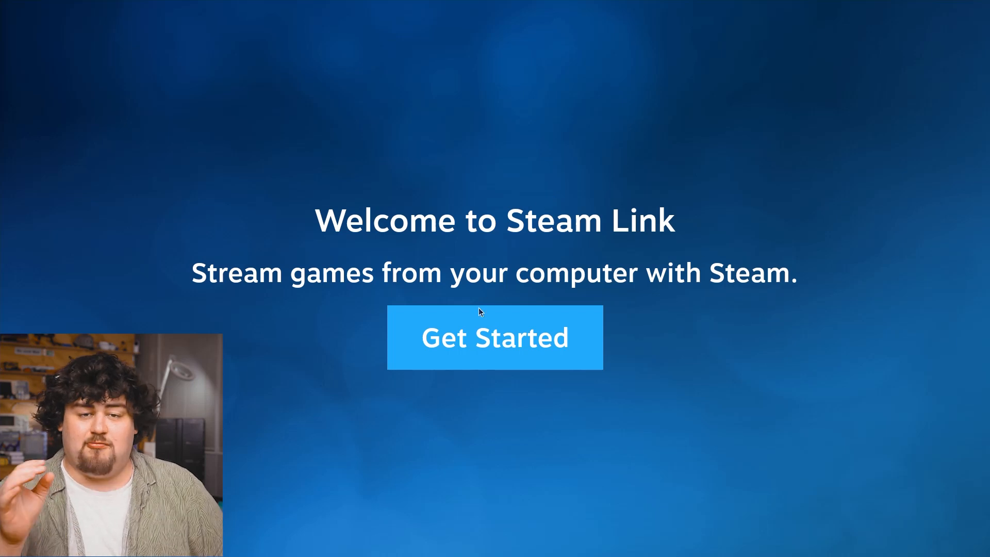
left_click(494, 337)
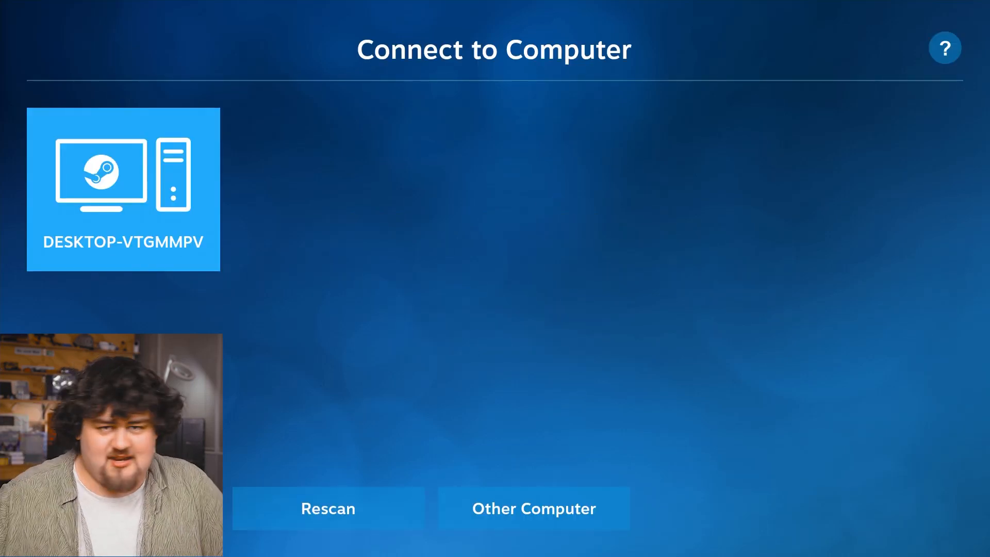
left_click(123, 189)
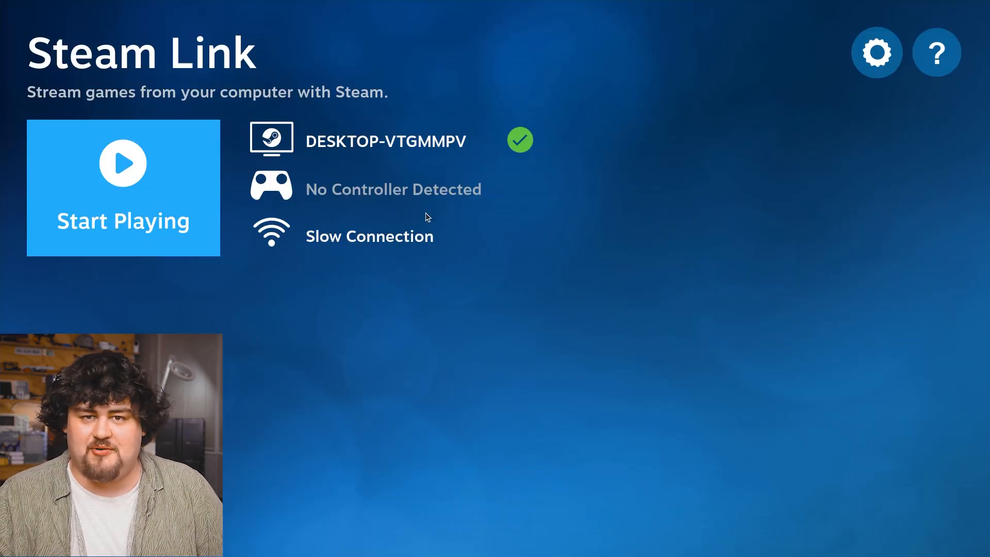
left_click(877, 51)
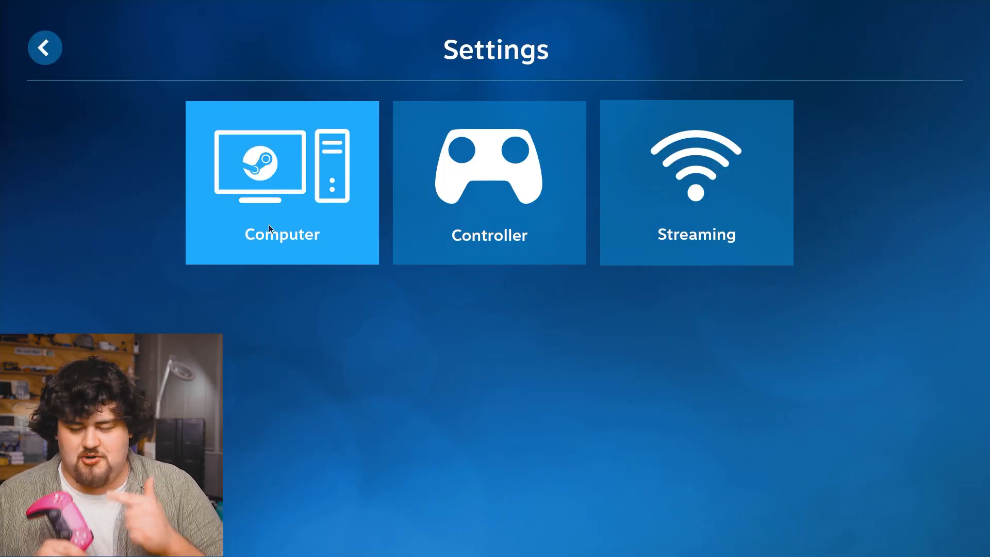
left_click(489, 183)
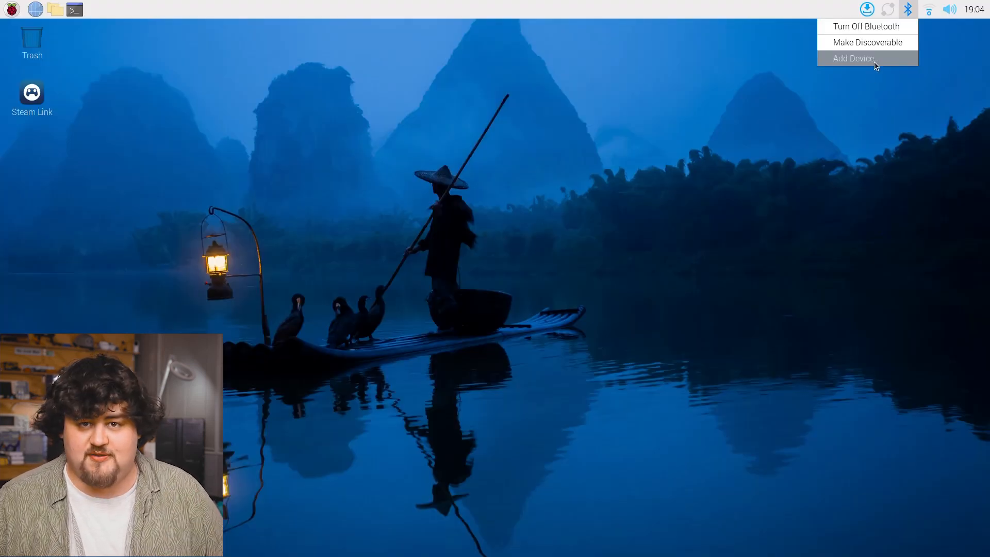
- Search for Bluetooth devices, select the 8BitDo Pro 2 and request pairing
left_click(854, 58)
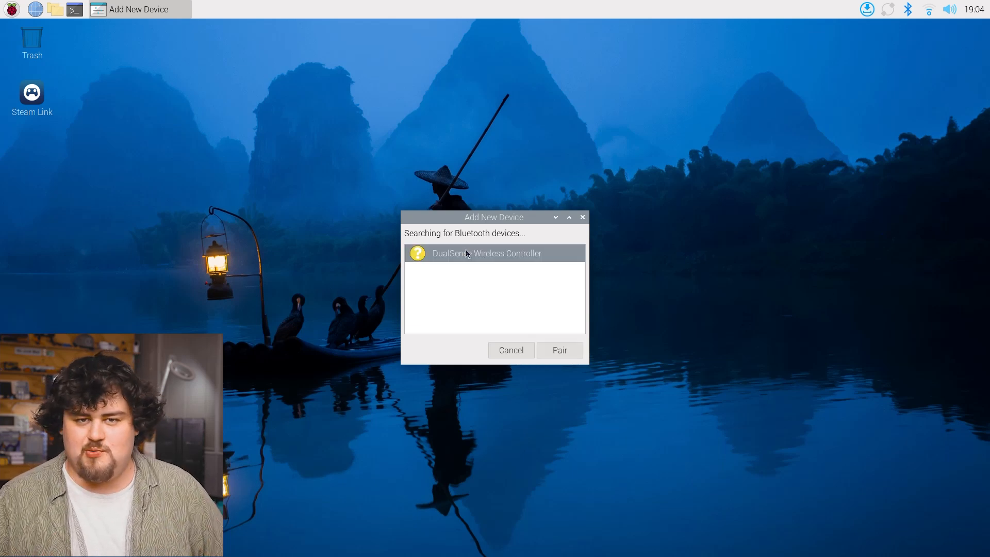
left_click(558, 350)
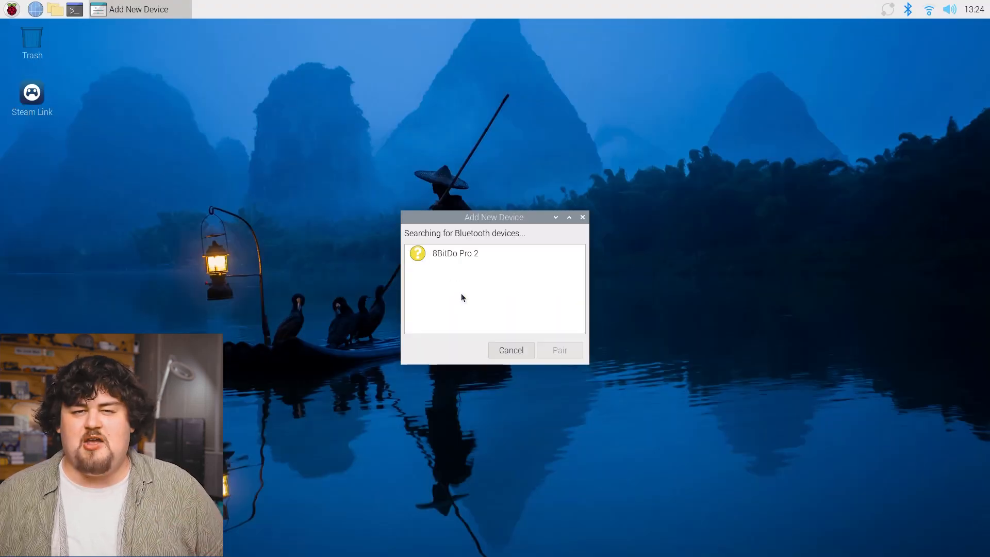
left_click(454, 253)
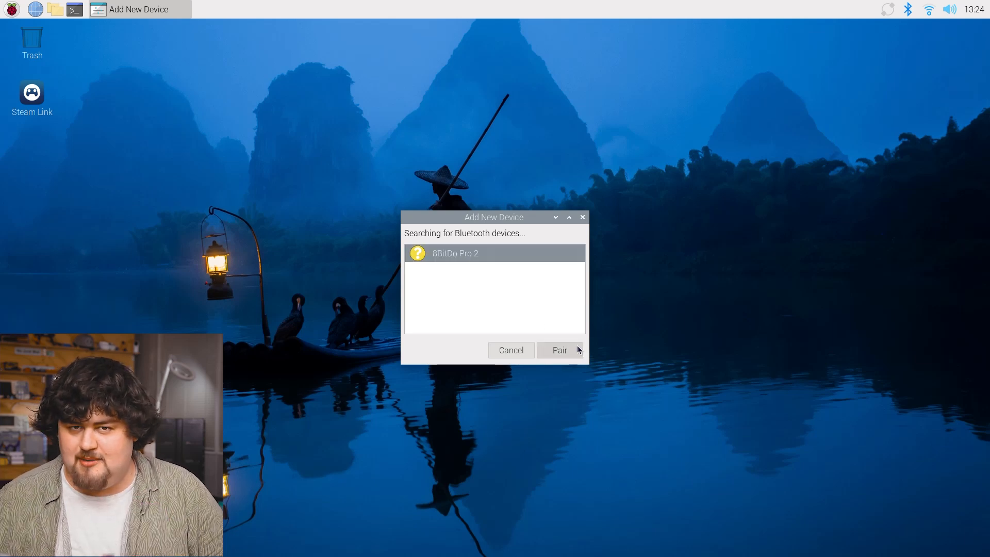
left_click(558, 351)
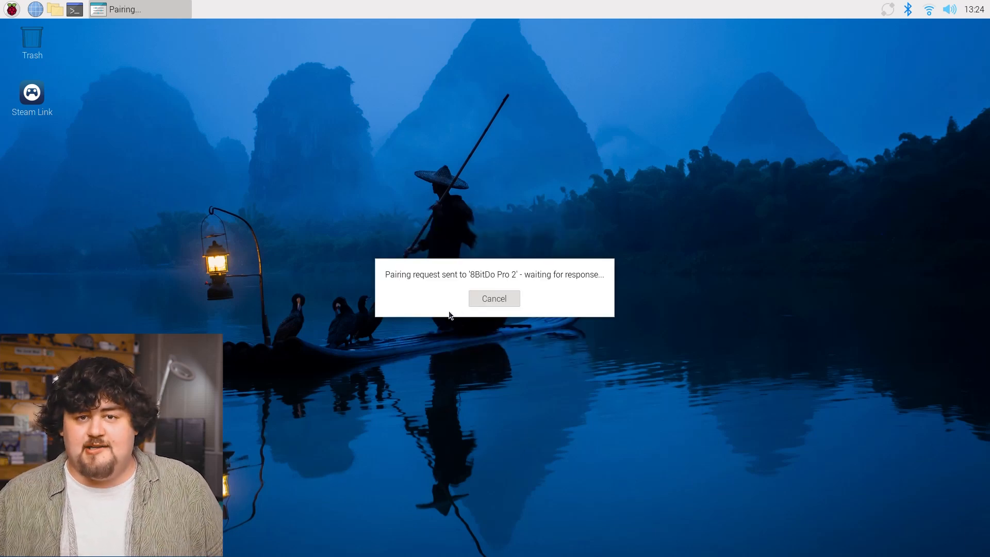